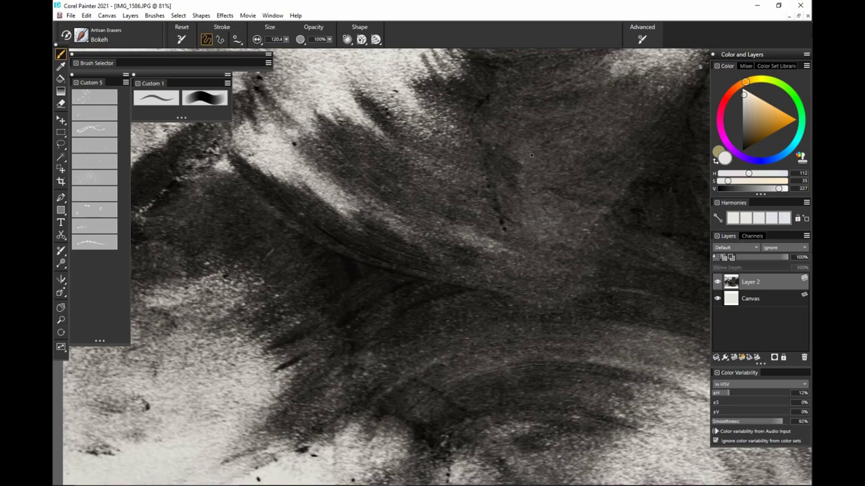
mouse_move(556, 140)
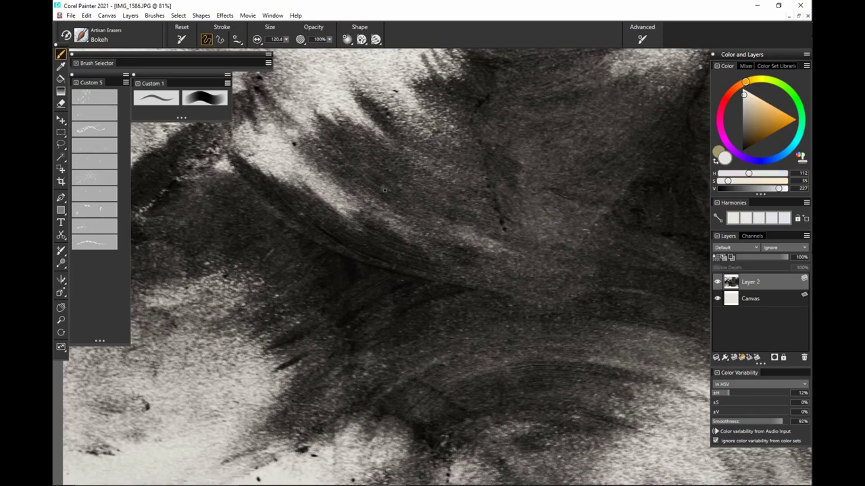
mouse_move(95, 97)
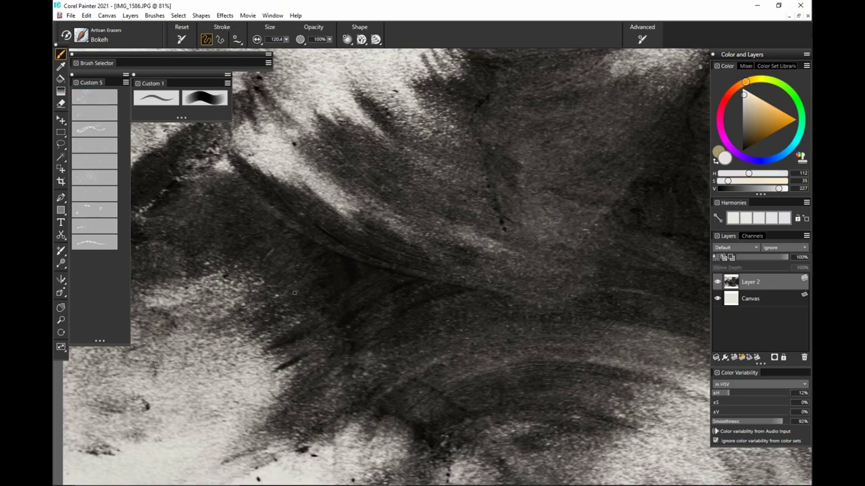
- Erase trails of Bokeh light circles across the dark centre, undoing one and repainting another
left_click_drag(297, 283, 655, 240)
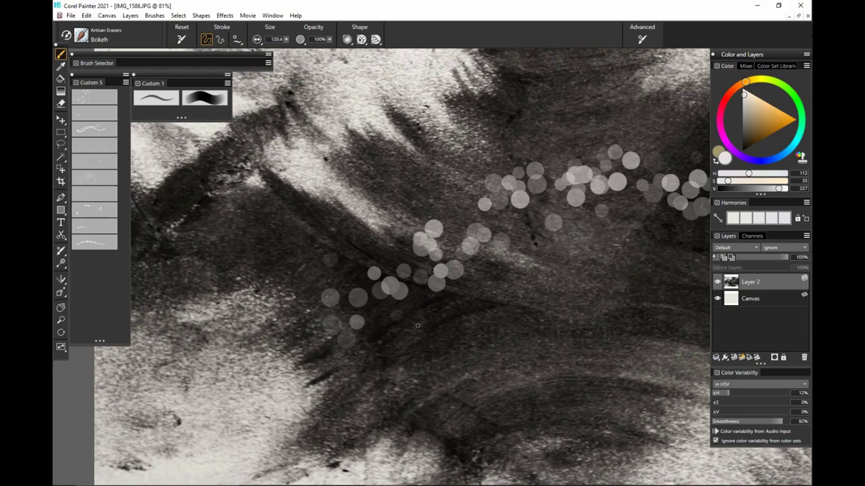
left_click(715, 283)
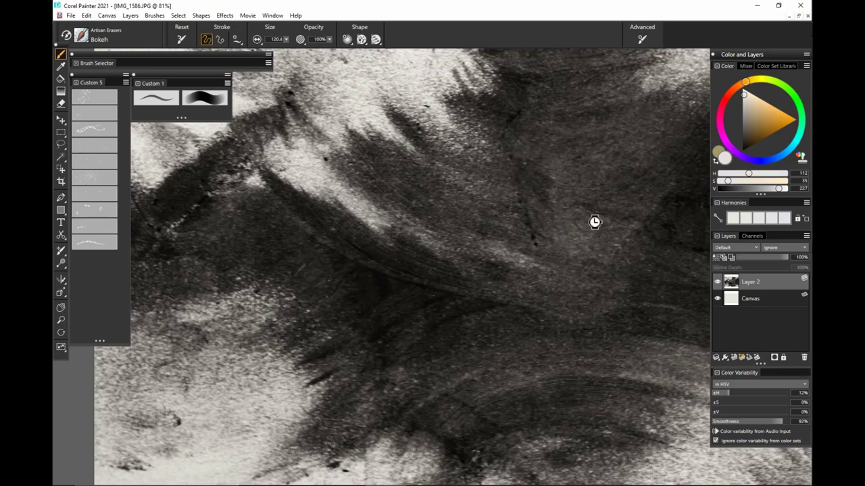
mouse_move(750, 289)
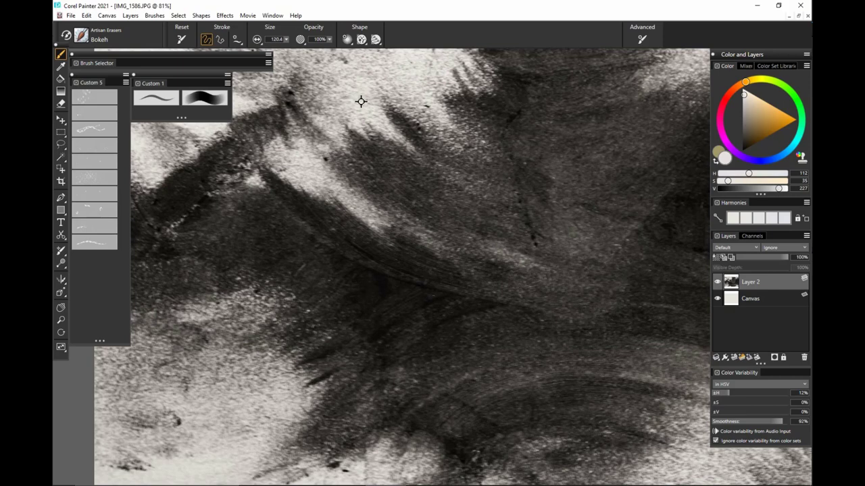
mouse_move(345, 196)
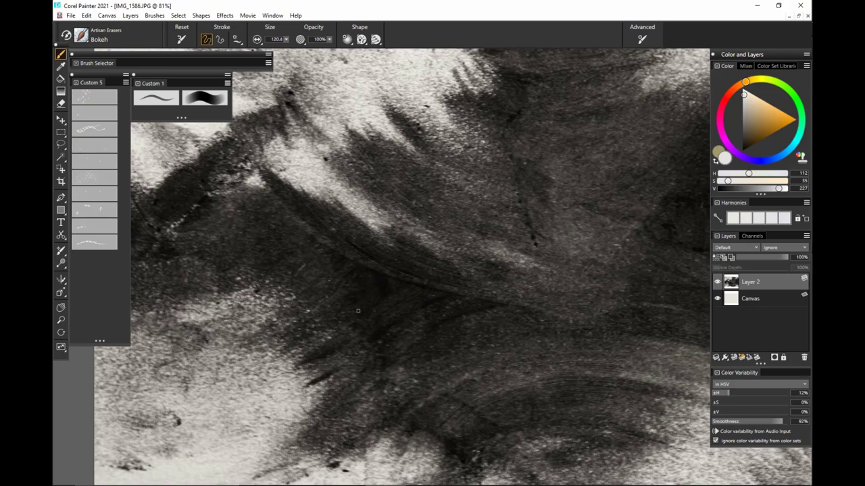
left_click_drag(359, 311, 460, 378)
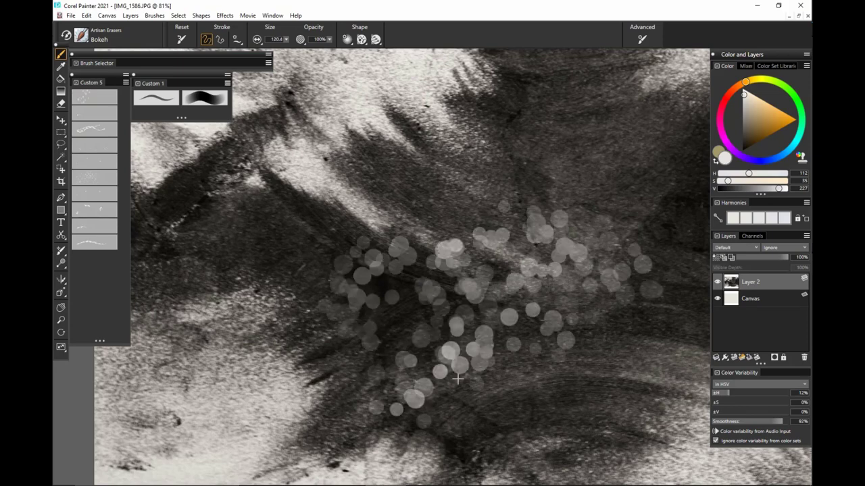
left_click_drag(460, 378, 546, 346)
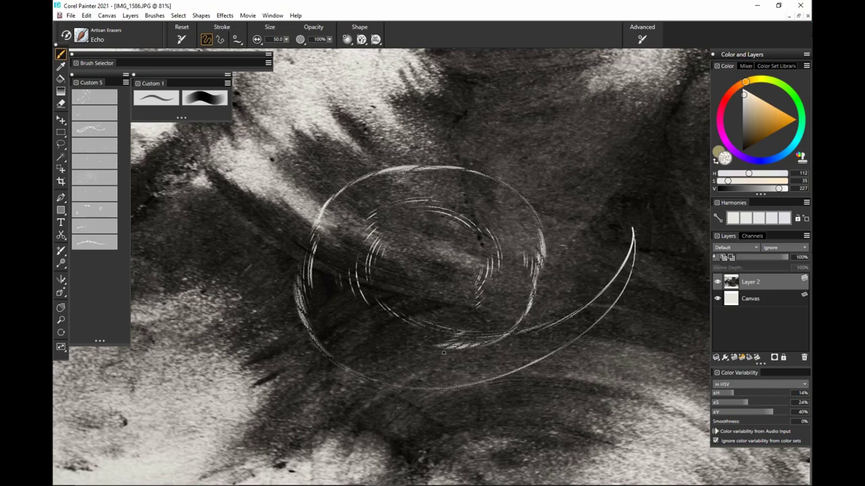
mouse_move(609, 208)
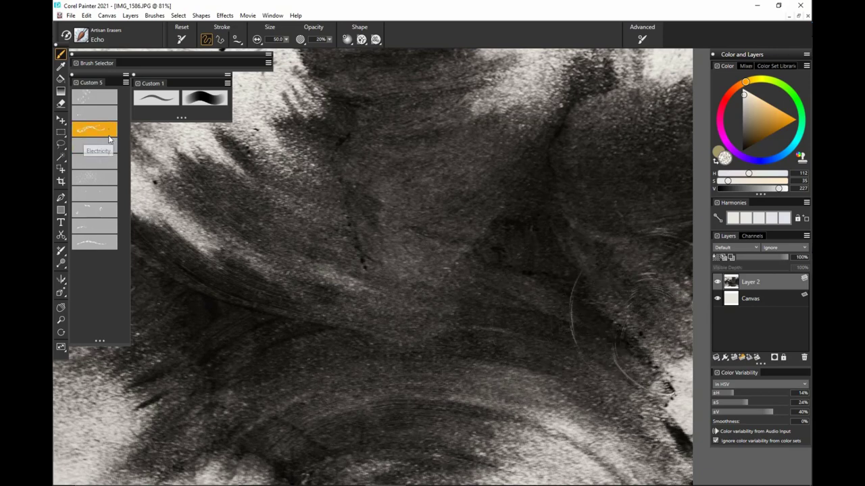
- Switch to the Electricity eraser and erase branching lightning lines on the right side
left_click(95, 129)
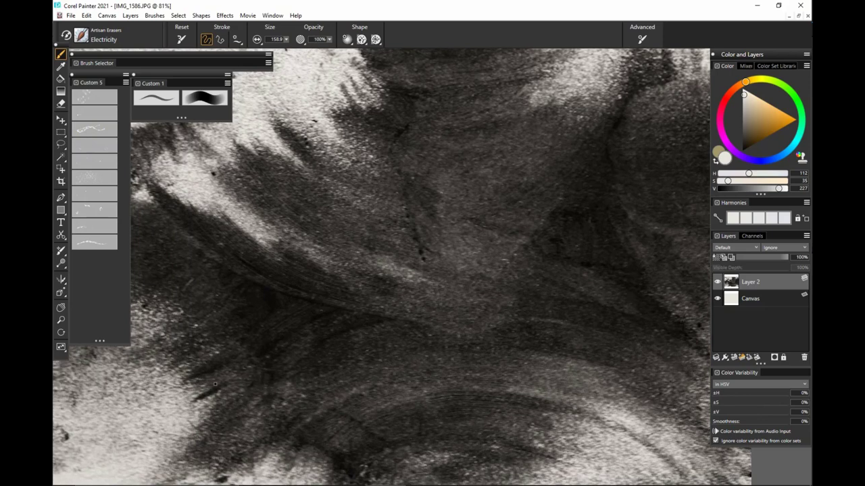
left_click_drag(135, 405, 588, 259)
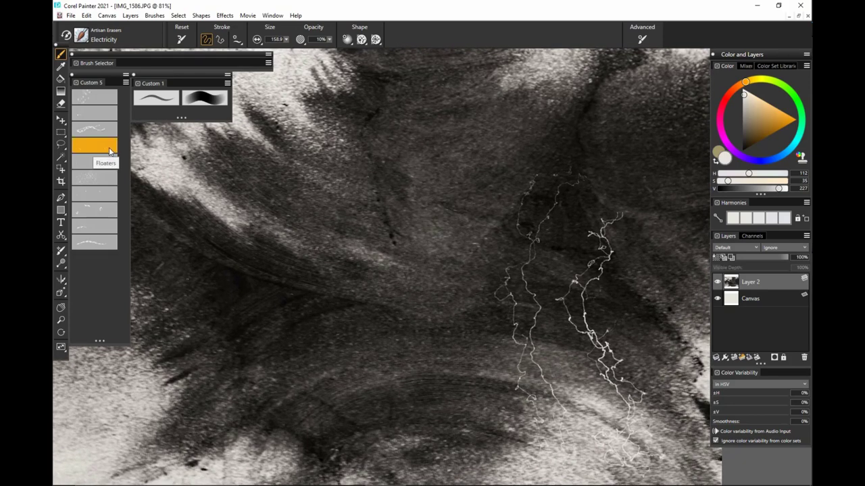
left_click(95, 162)
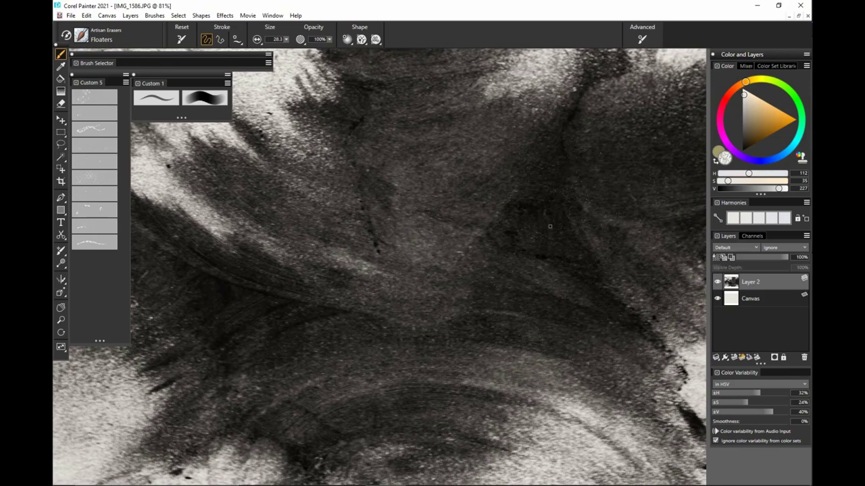
mouse_move(554, 235)
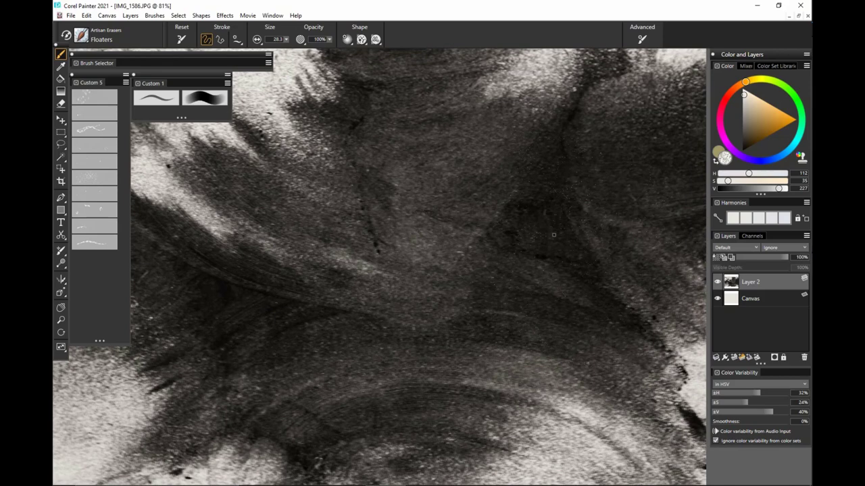
mouse_move(562, 245)
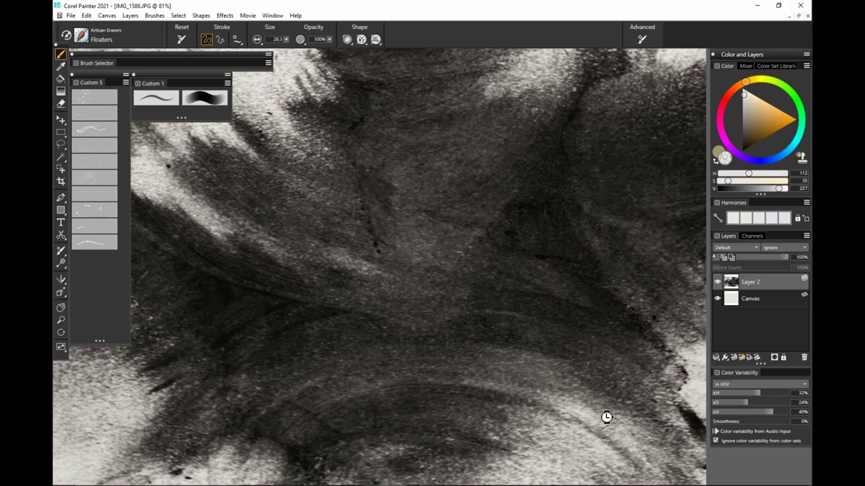
mouse_move(607, 425)
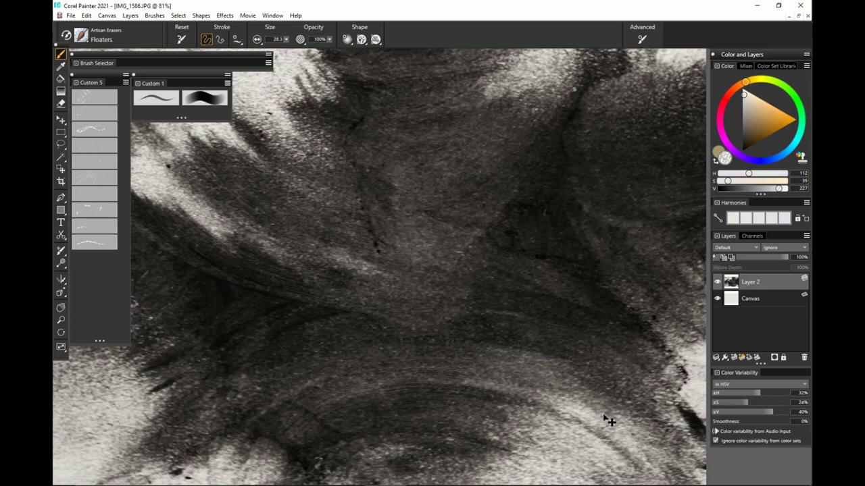
mouse_move(95, 177)
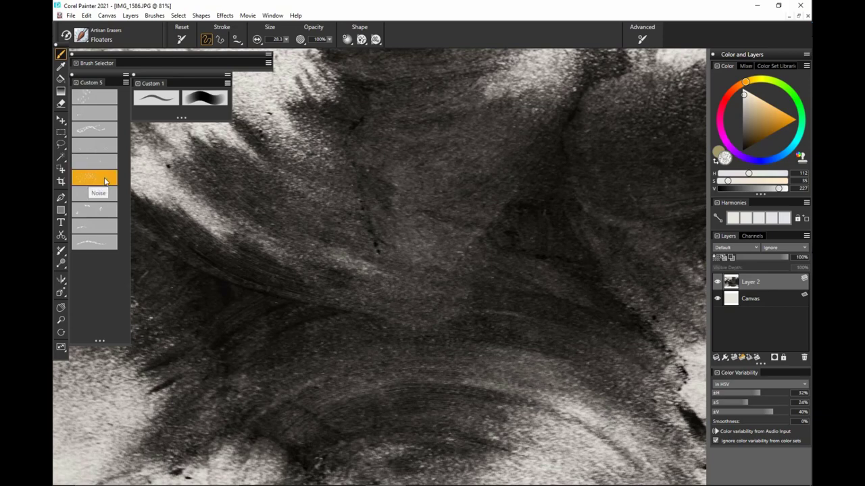
mouse_move(104, 160)
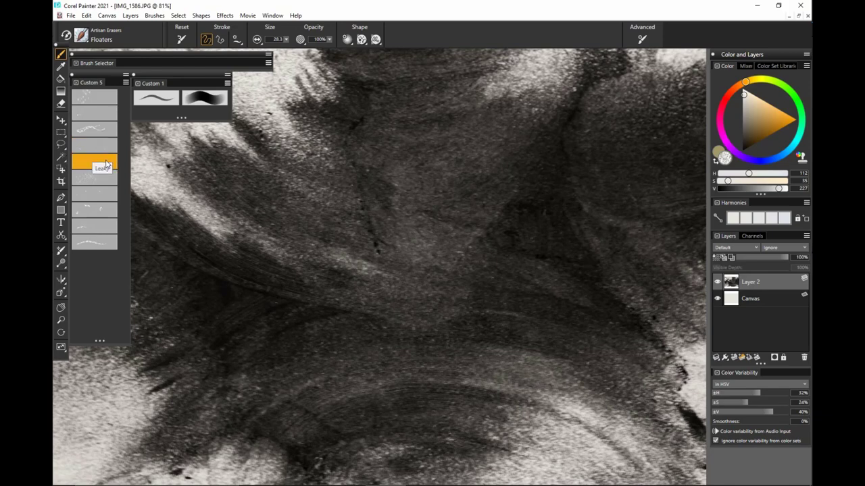
- Choose the Leaky eraser variant from the custom brush palette
left_click(95, 165)
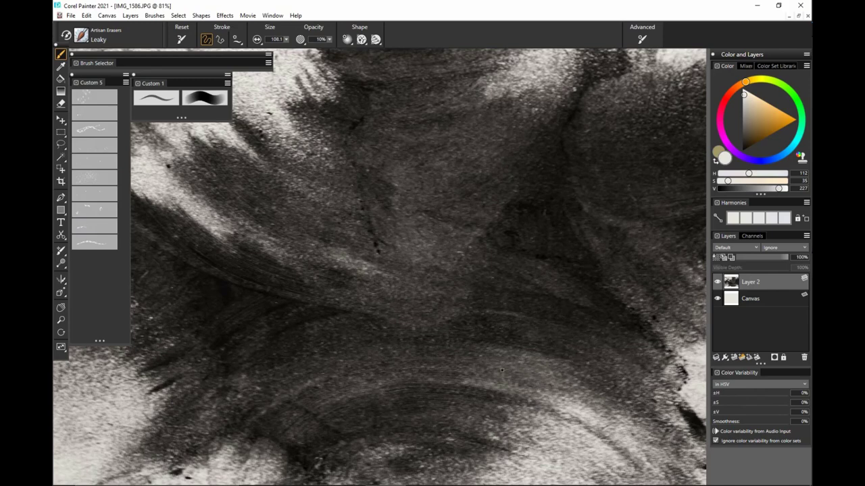
mouse_move(590, 381)
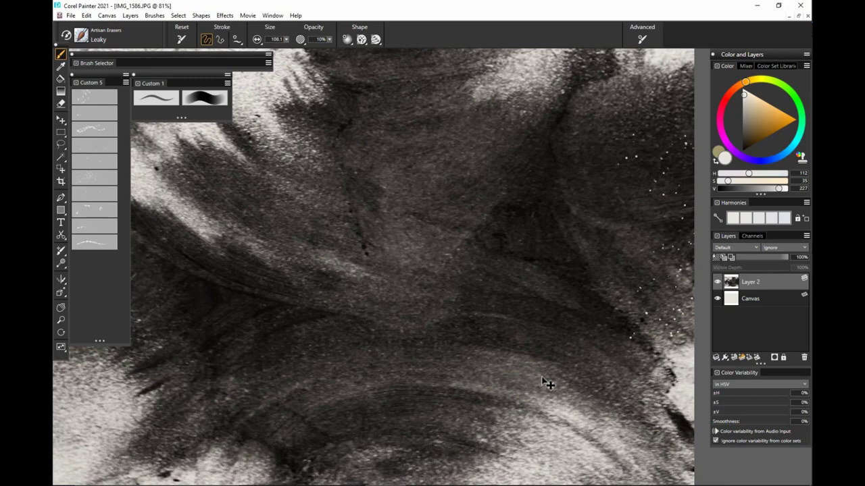
mouse_move(94, 181)
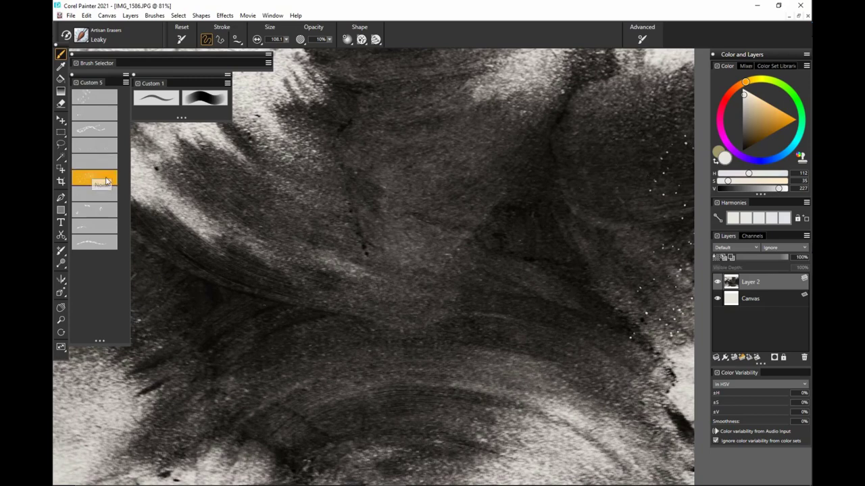
- Switch to the Noise eraser, erase a grainy speckled patch, and dismiss the storage notification
left_click(94, 179)
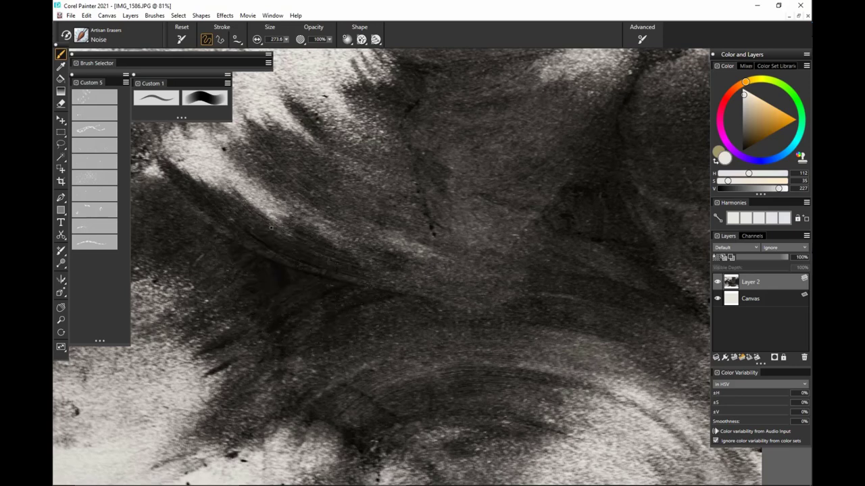
left_click_drag(271, 230, 348, 315)
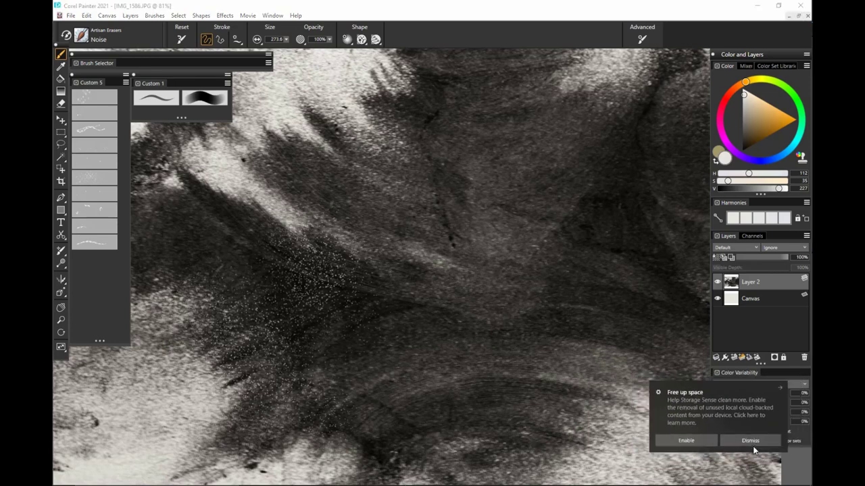
left_click(748, 441)
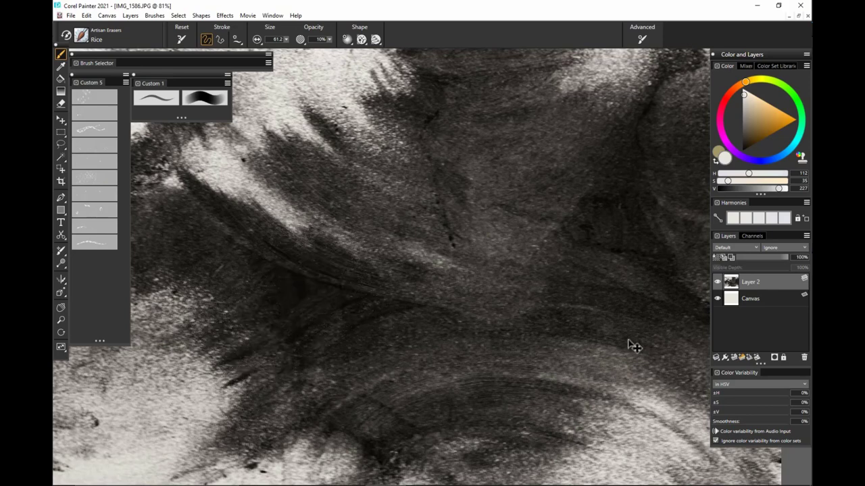
mouse_move(546, 273)
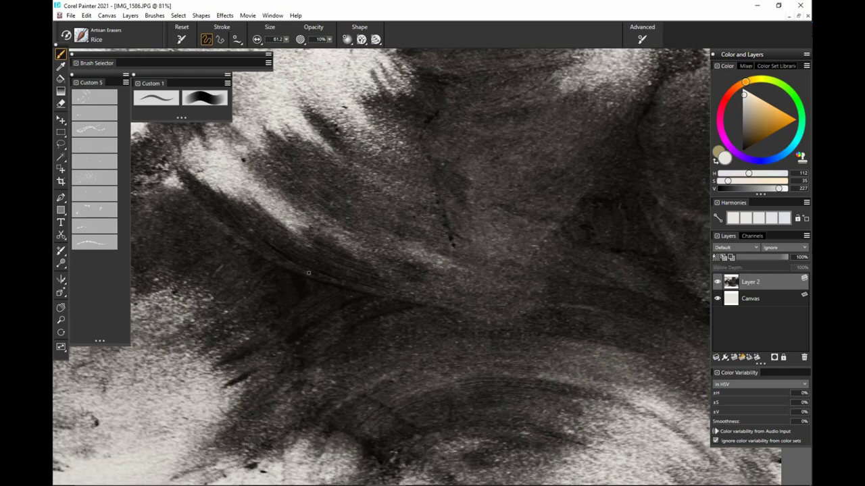
mouse_move(355, 308)
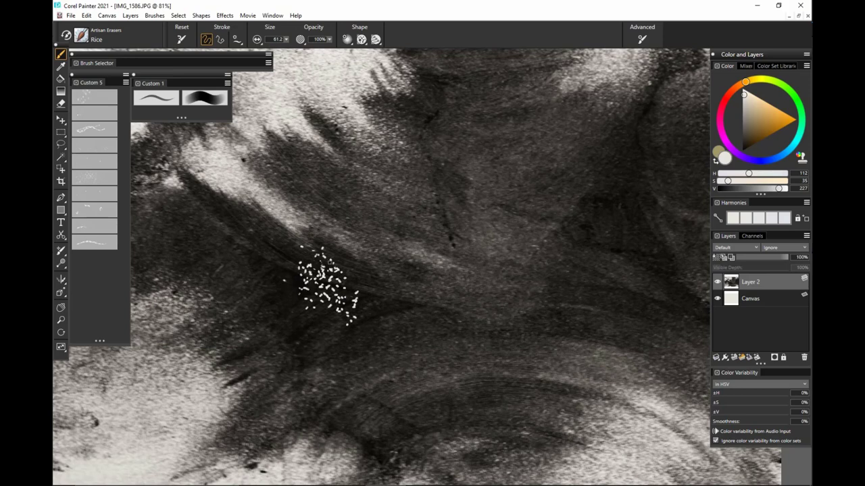
- Scatter Rice-grain erasure marks across the middle of the photo
left_click_drag(331, 270, 358, 298)
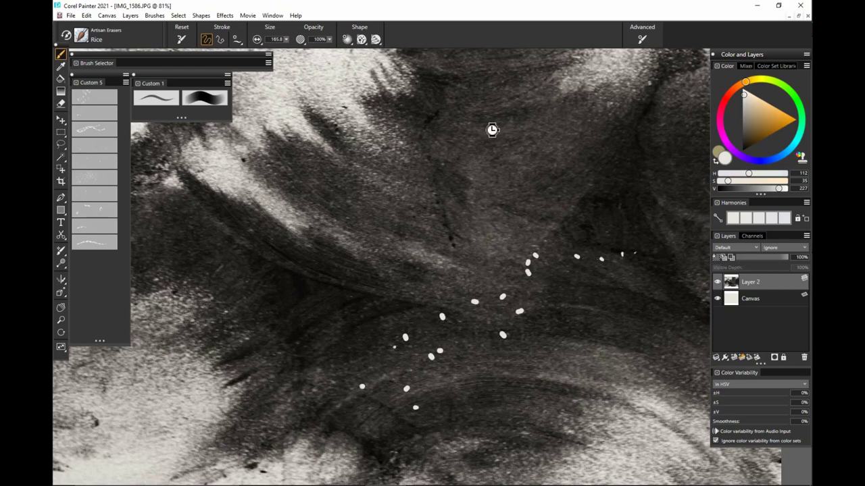
left_click(94, 195)
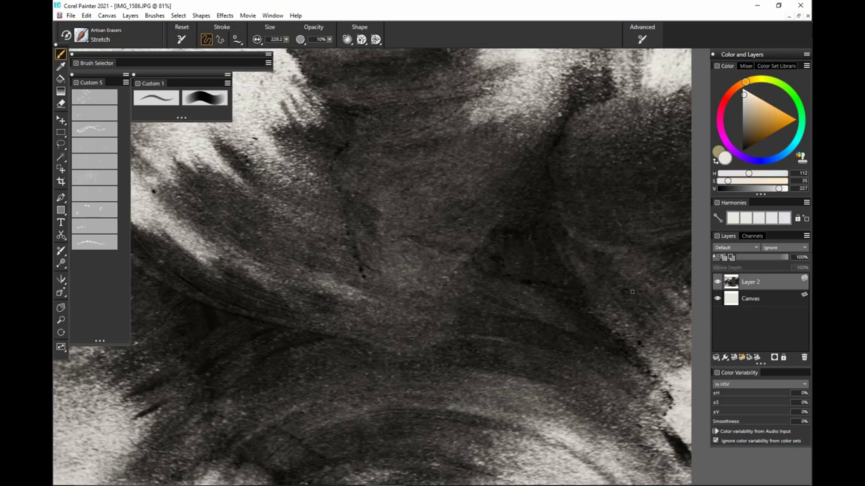
- Pull thin curved Stretch eraser streaks down the right side of the photo
left_click_drag(484, 199, 587, 460)
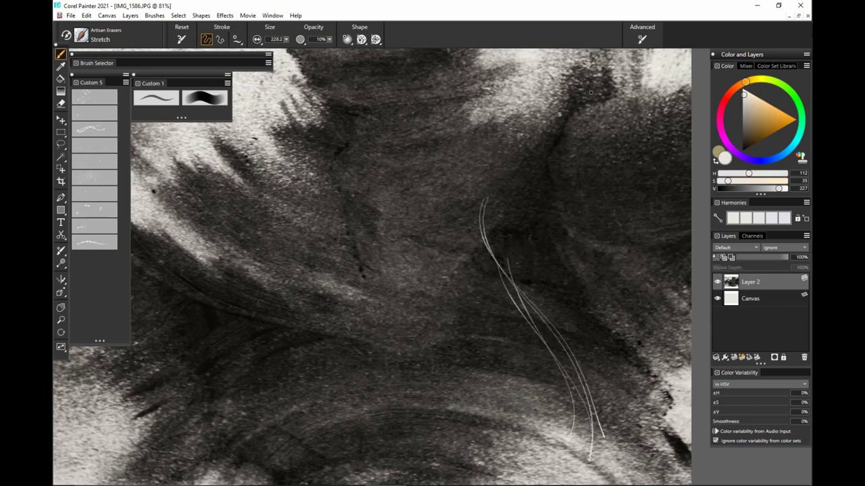